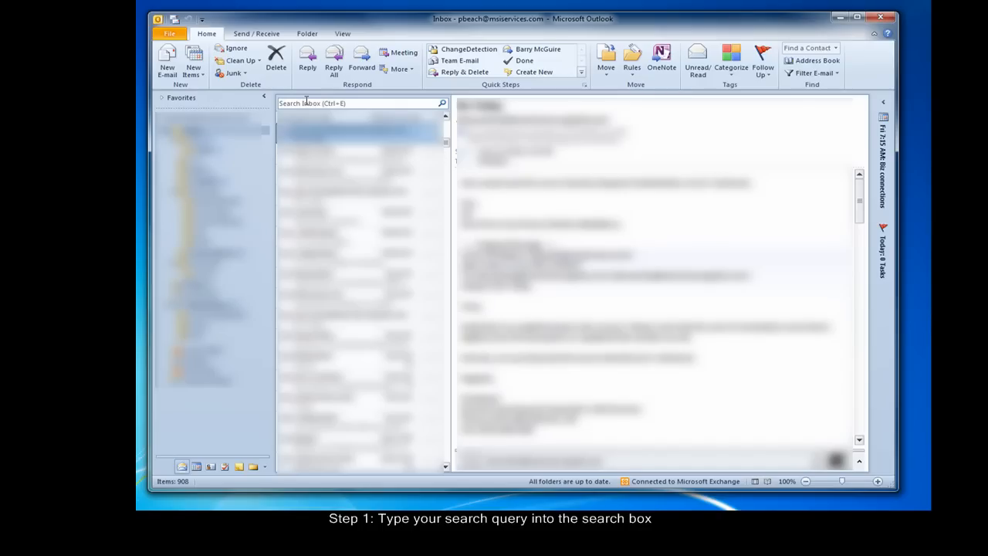
Search the inbox for 'proposal', narrowing the list to 29 matching messages.
click(359, 102)
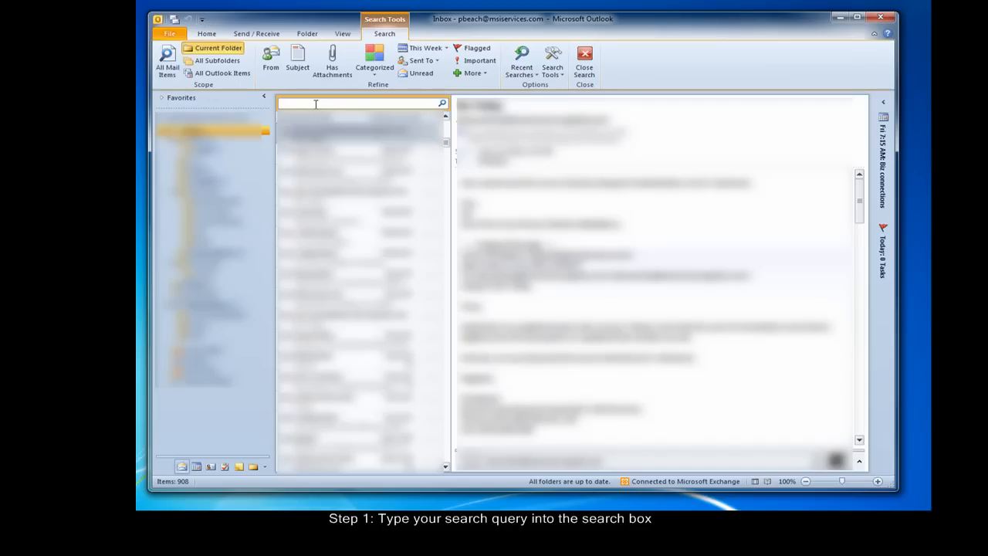
text(proposals)
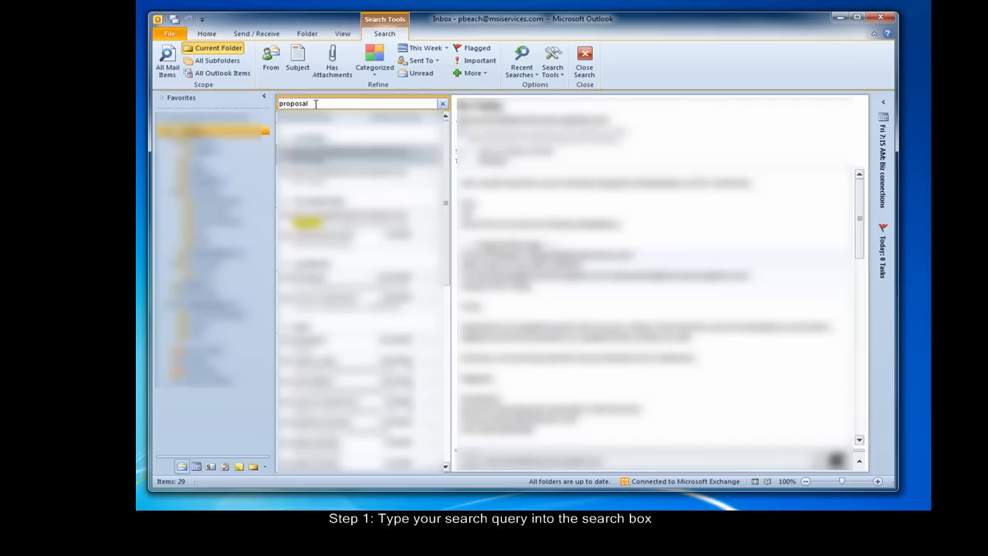
mouse_move(222, 73)
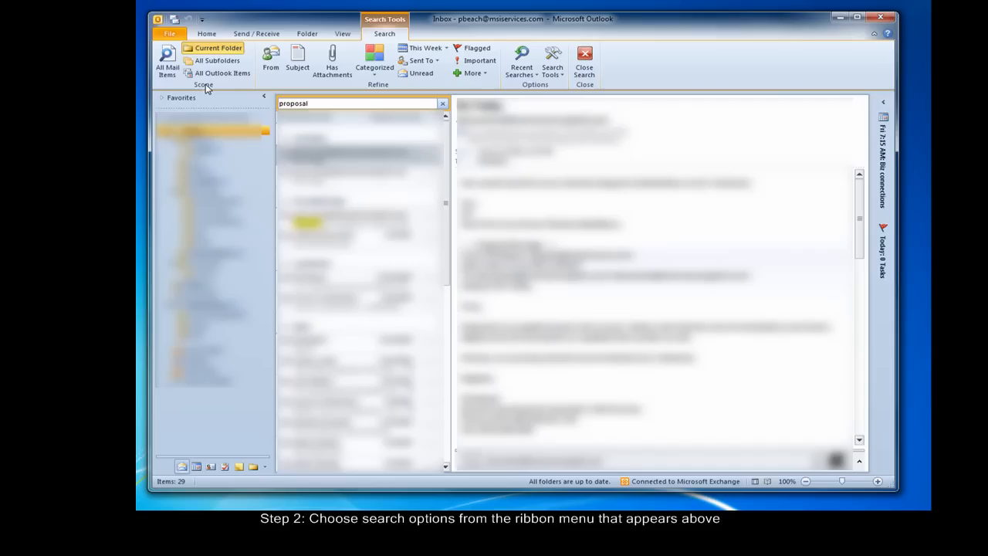
Widen the 'proposal' search to All Mail Items, returning 200 items across every folder.
click(355, 103)
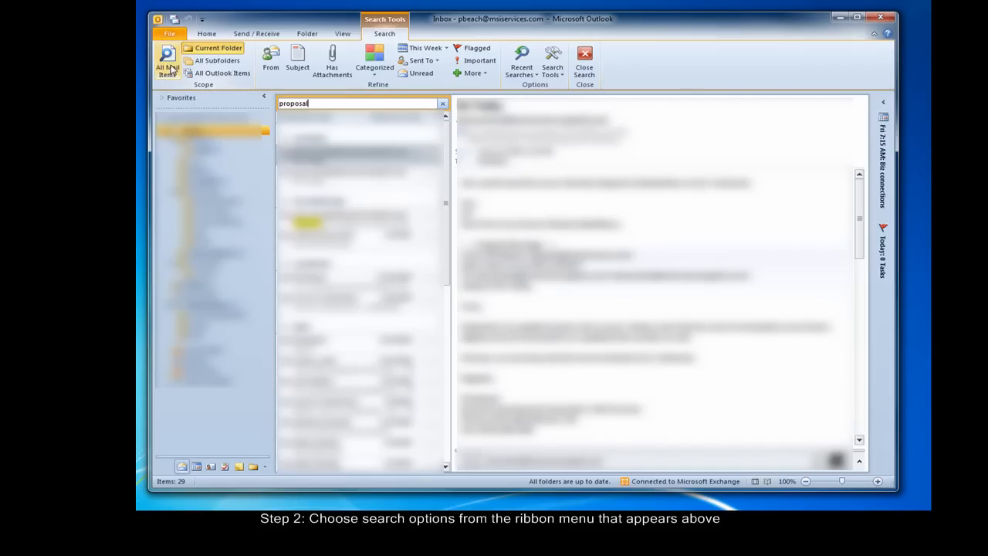
mouse_move(167, 62)
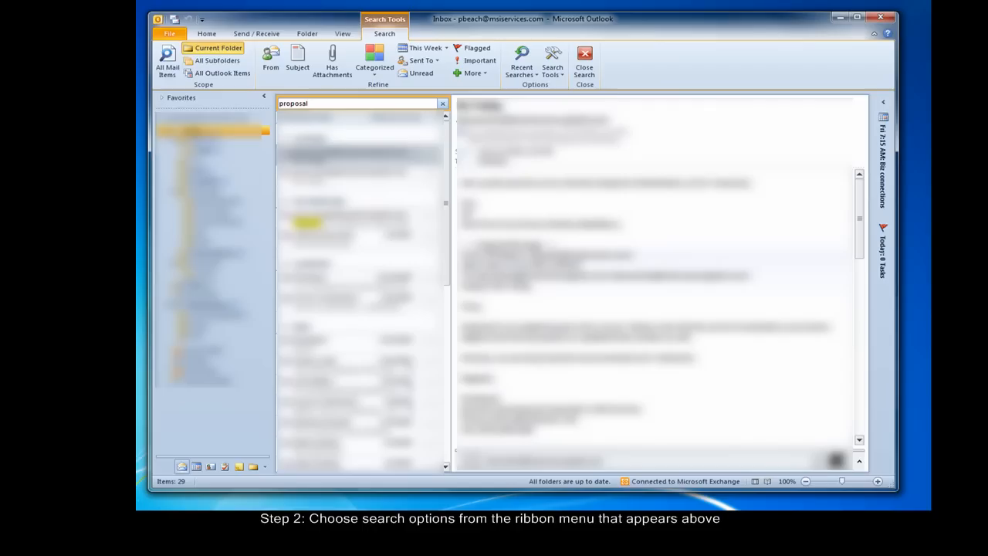
click(166, 60)
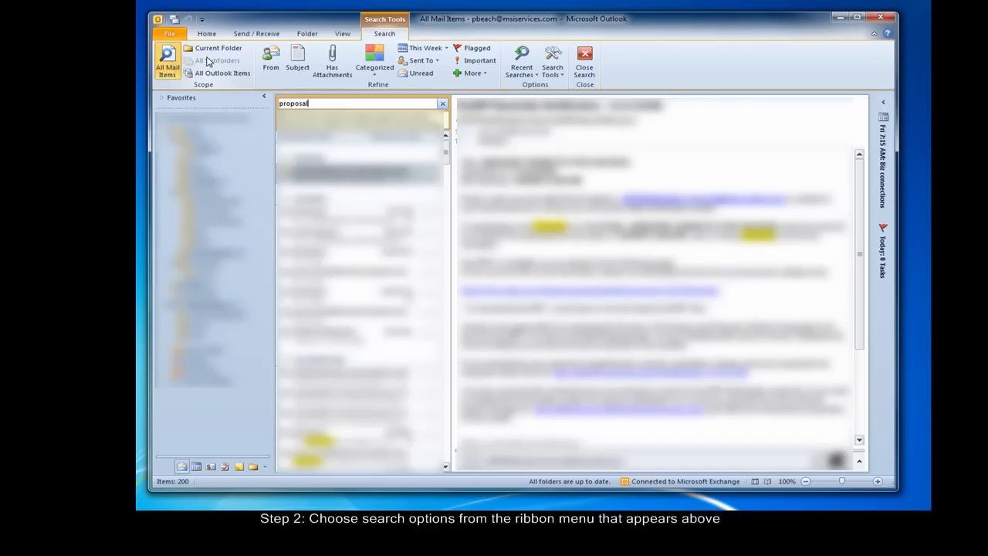
mouse_move(219, 48)
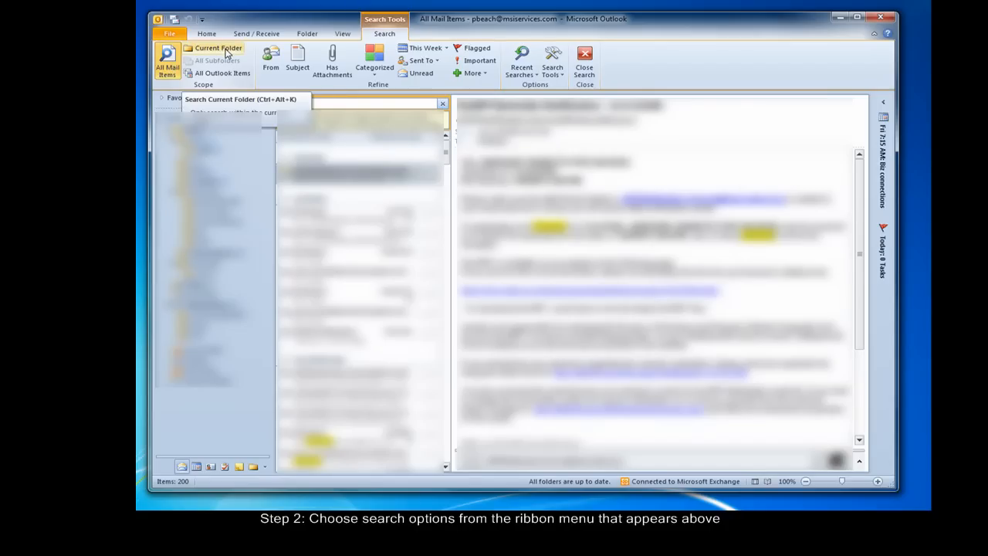
text(proposal)
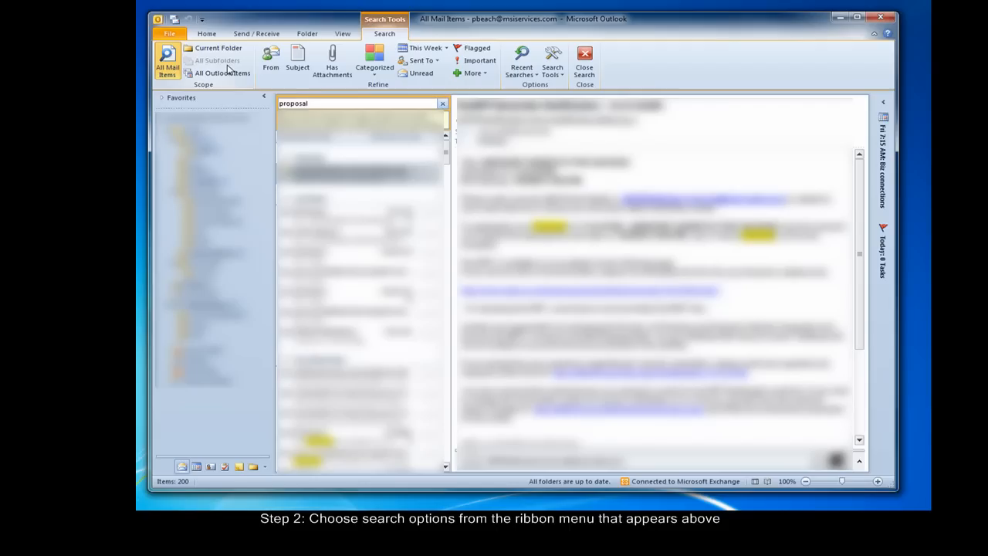
mouse_move(216, 60)
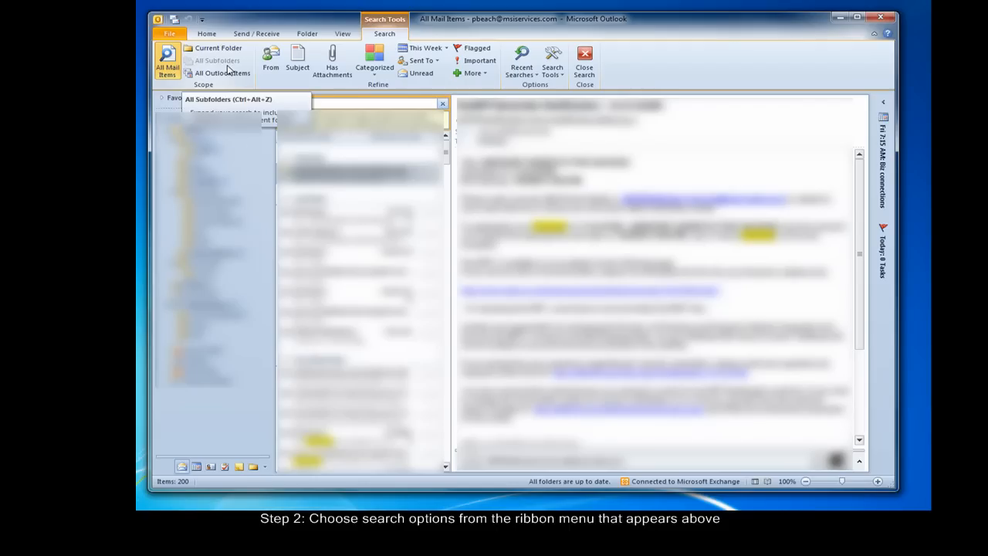
text(proposal)
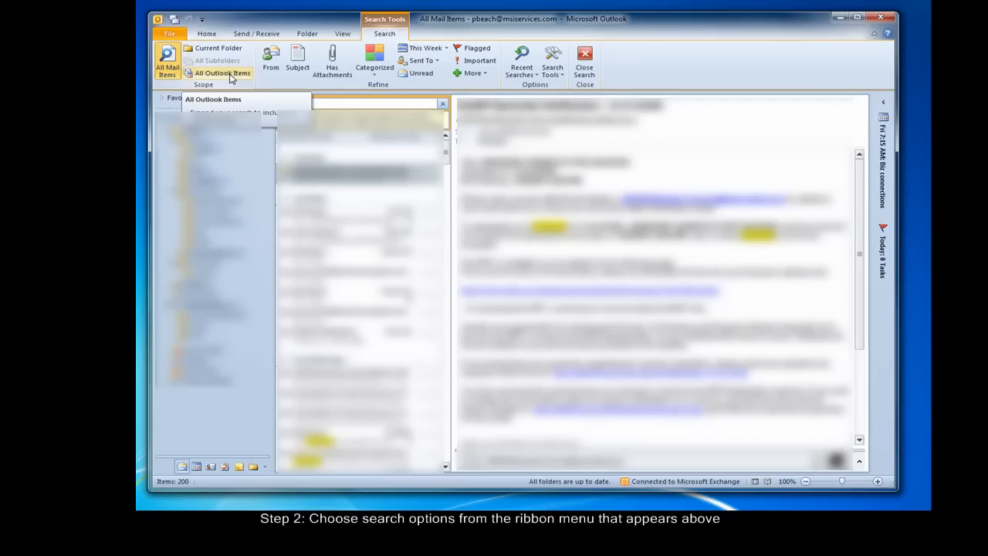
text(proposal)
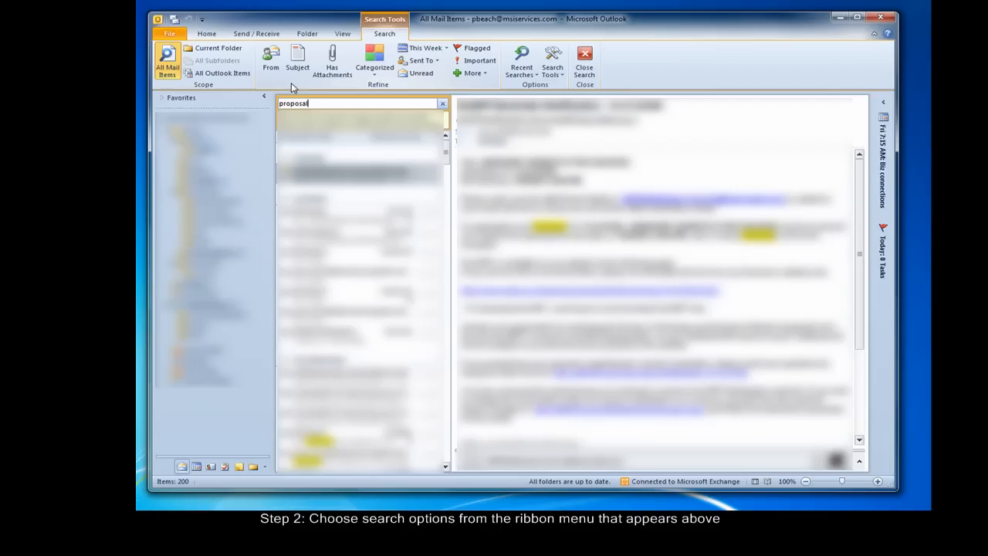
mouse_move(296, 85)
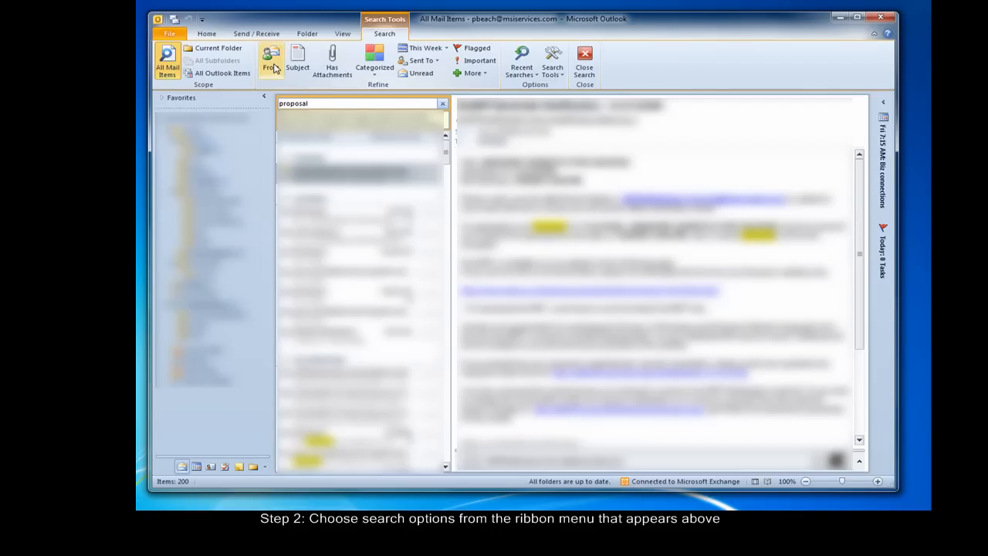
Add a From sender condition to the proposal search, then close the search back to the inbox.
click(272, 61)
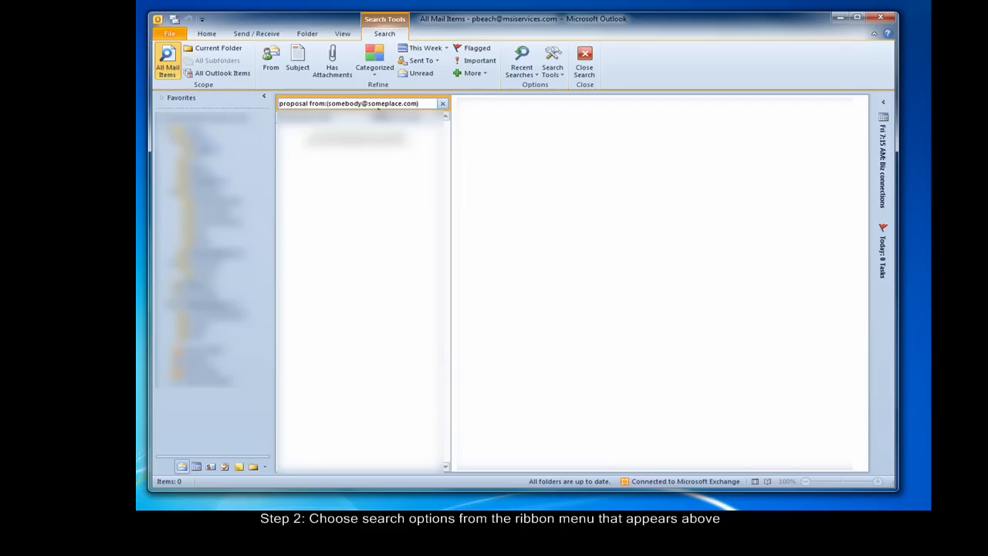
click(584, 61)
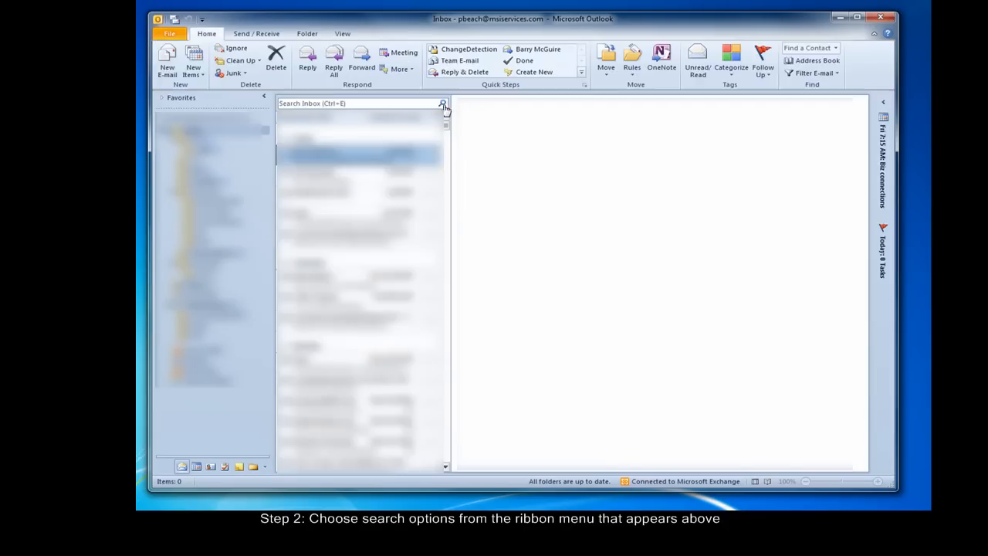
Search 'proposal' again with a From condition, then swap it for subject and This Week refinements.
text(propo)
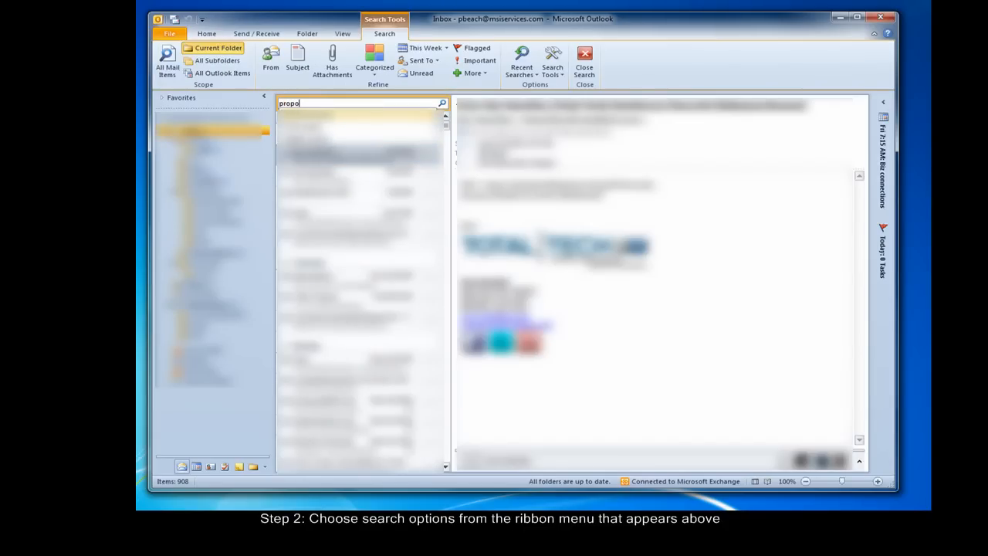
click(270, 61)
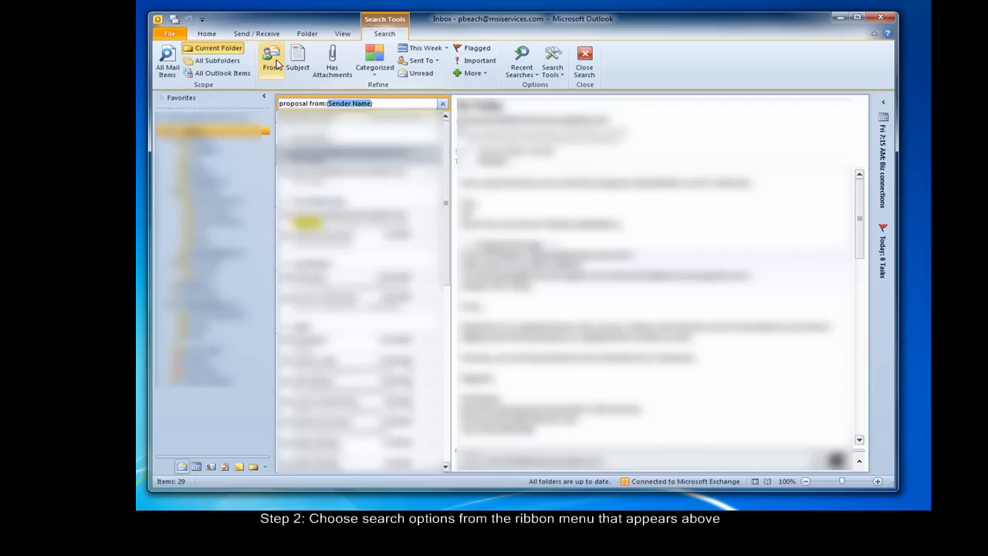
text((dj)
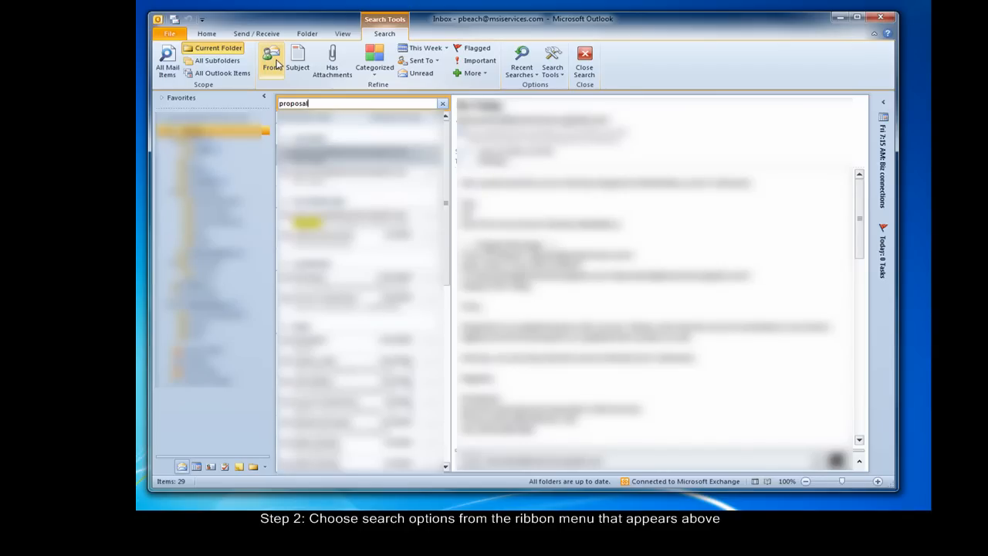
click(296, 60)
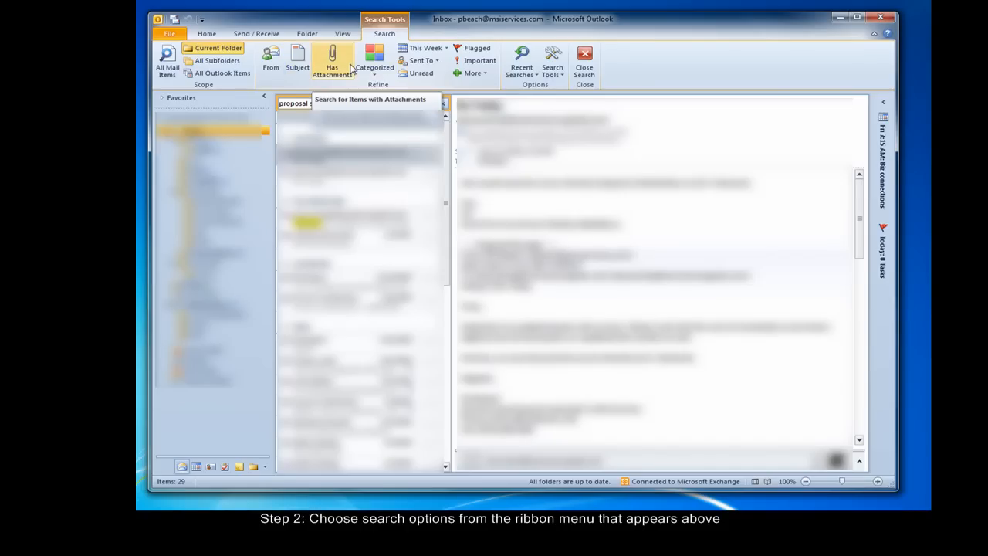
click(374, 60)
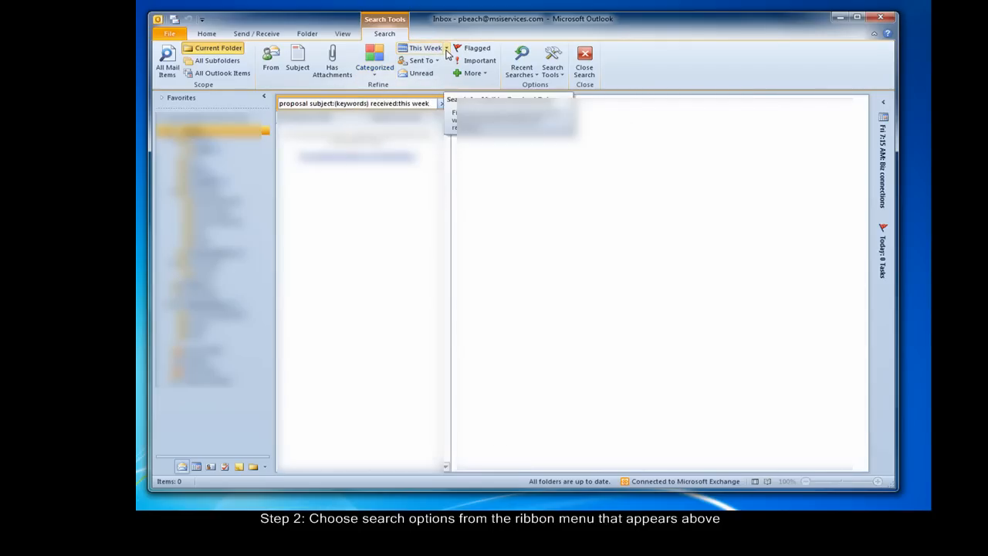
Review the received-date, Sent To and More property filter choices in the Refine group.
click(446, 48)
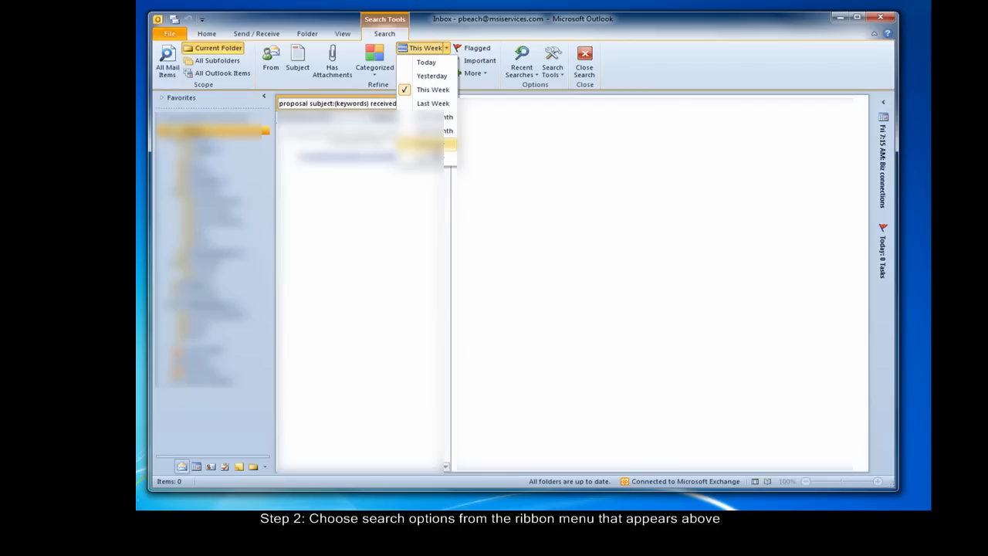
click(423, 60)
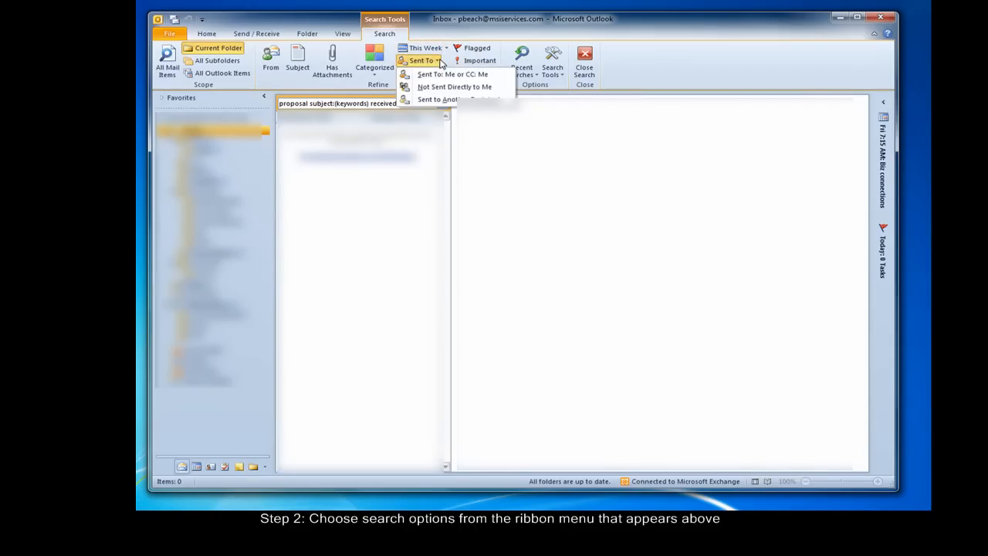
mouse_move(438, 64)
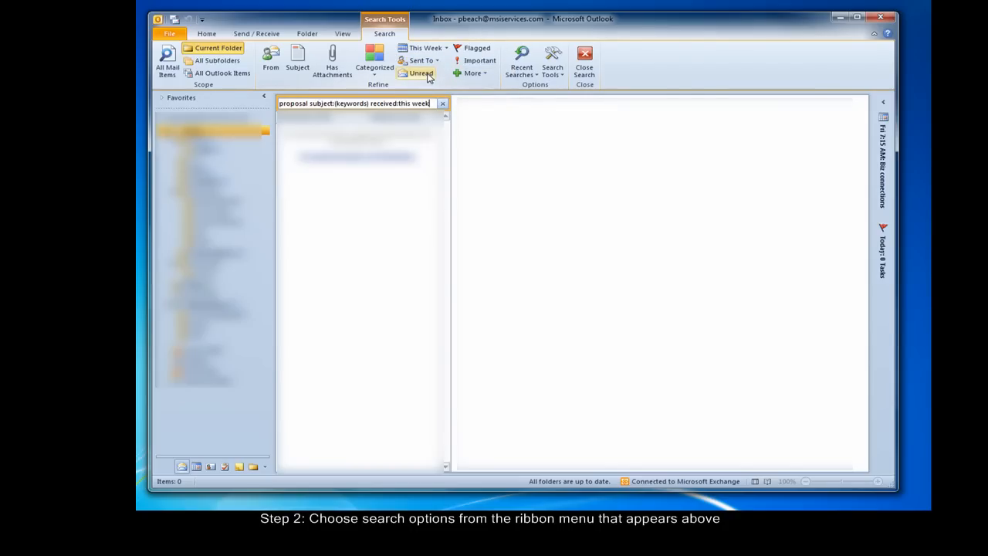
mouse_move(420, 72)
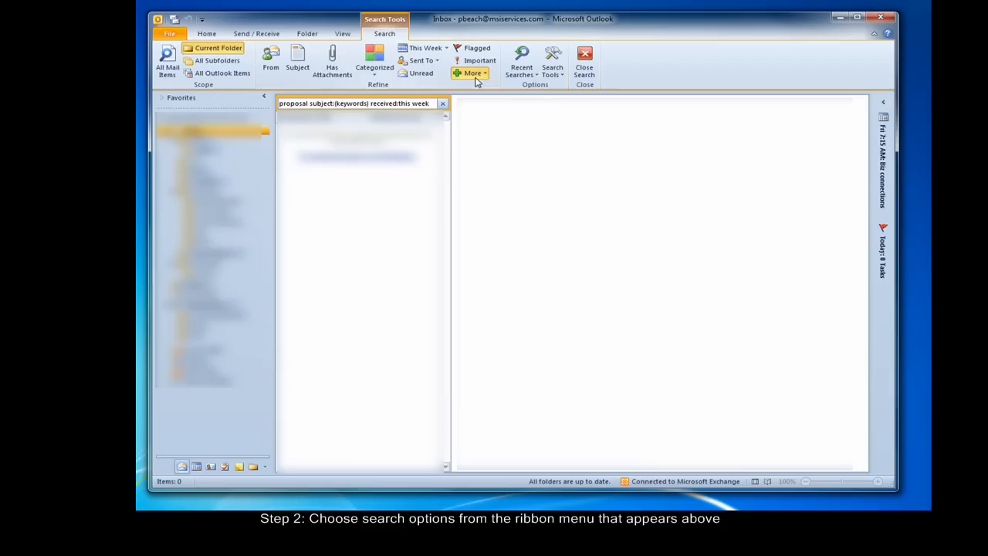
click(470, 73)
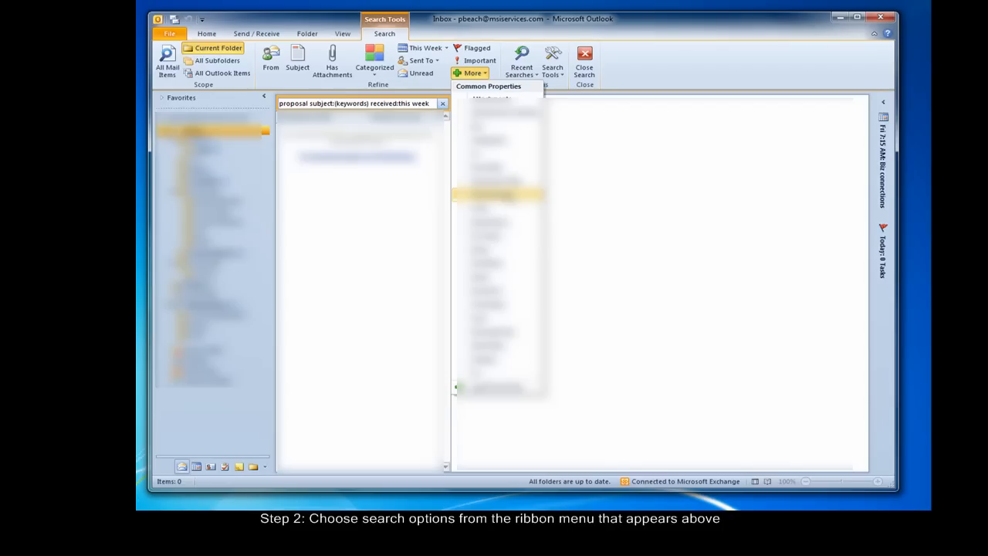
click(522, 62)
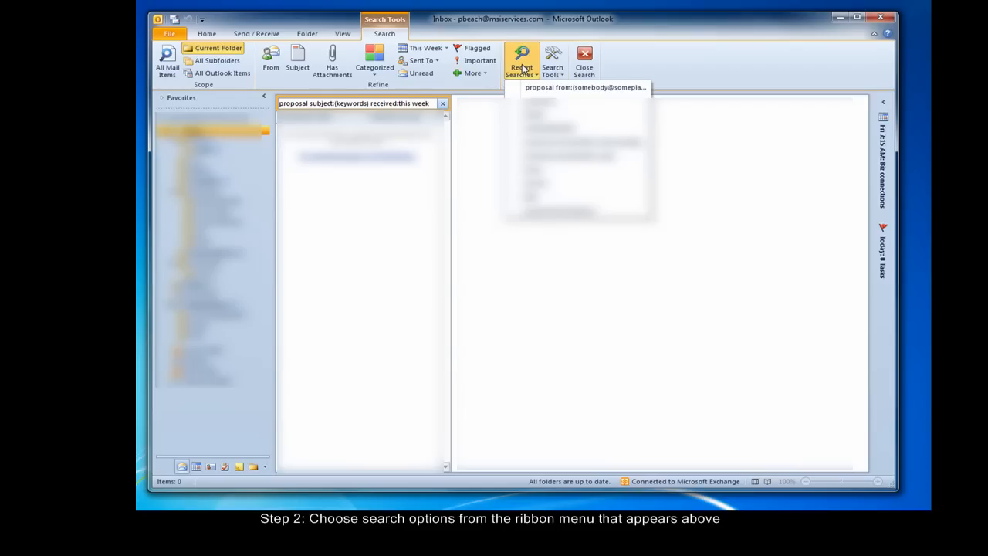
mouse_move(540, 68)
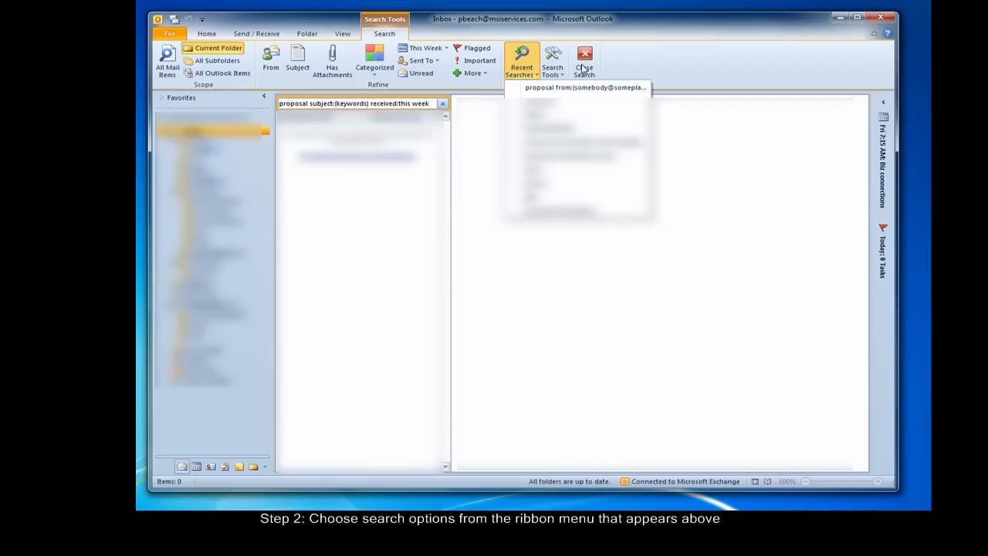
Close the search to show the full unfiltered inbox of 908 items.
click(584, 61)
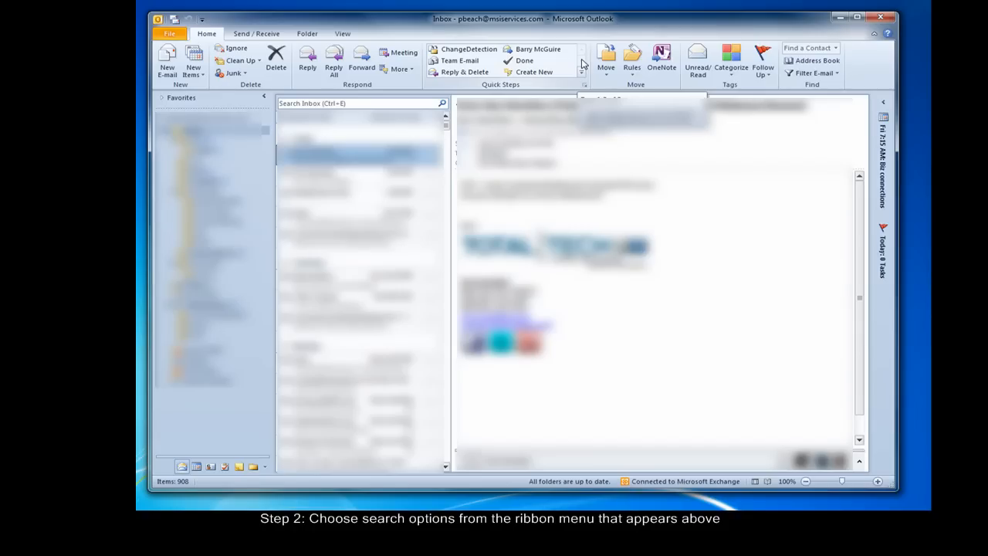
Search 'proposal' limited to messages with attachments received Last Week.
click(355, 102)
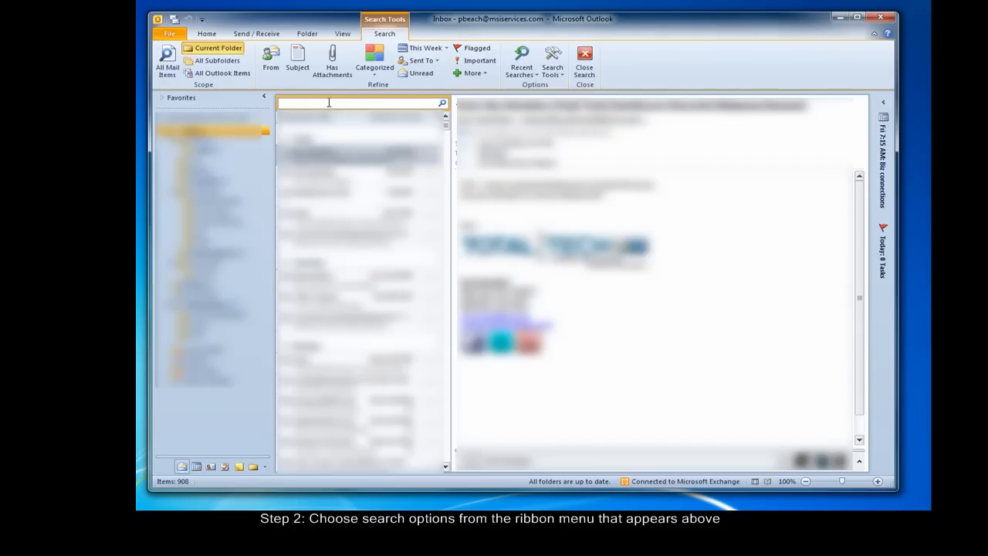
text(proposal)
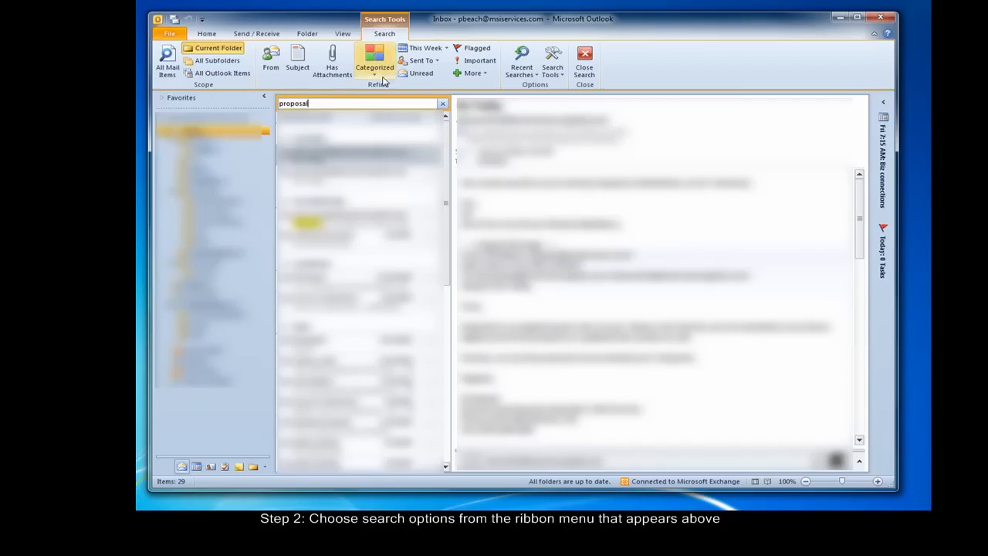
click(332, 61)
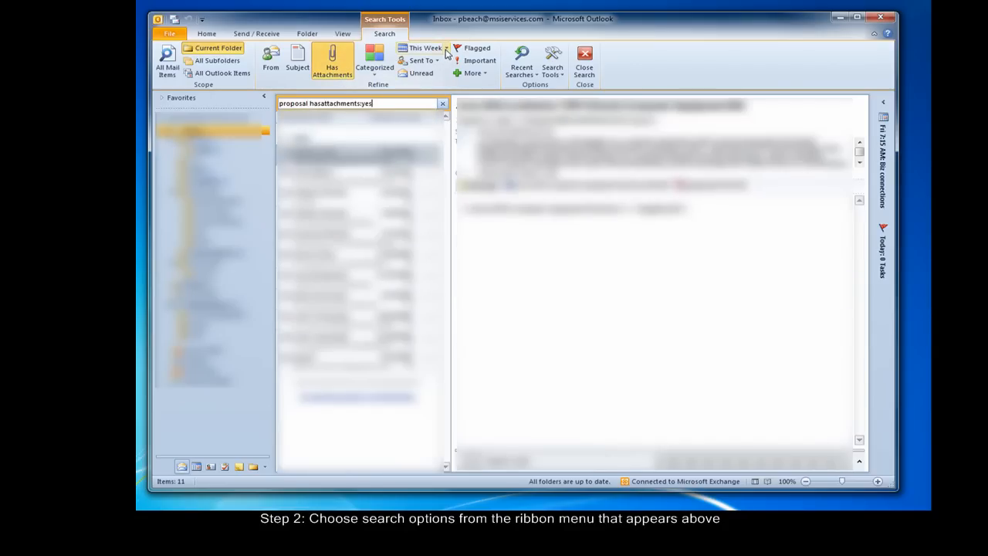
click(423, 47)
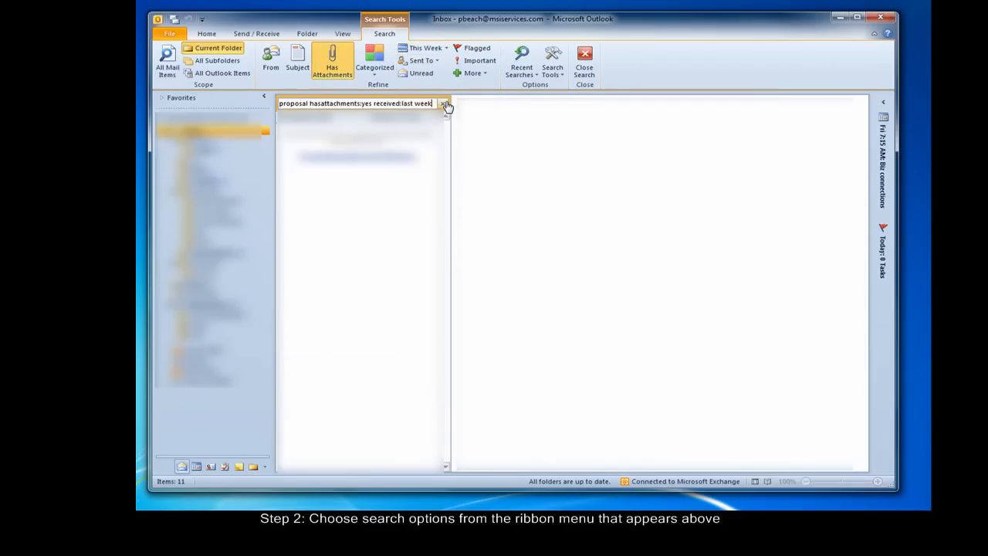